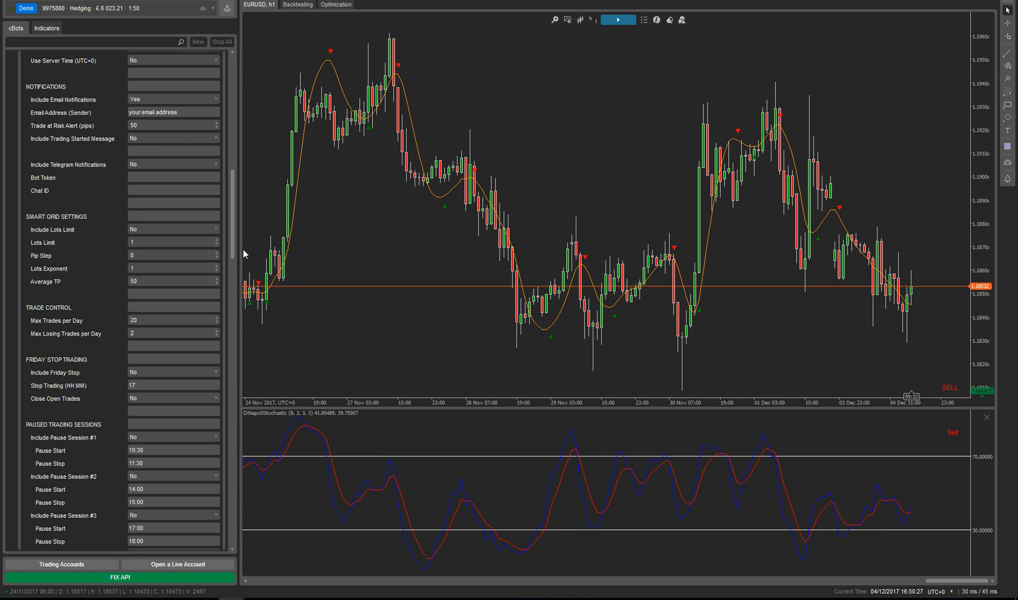
Switch the EUR/USD chart from hourly to 2-hour candles, then to Daily
scroll("down", 3)
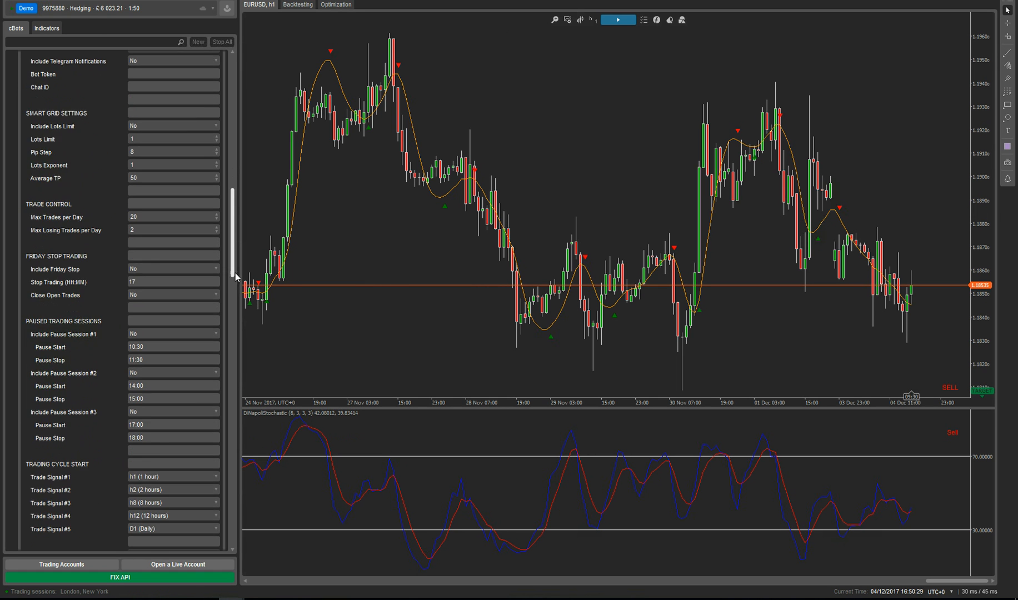
scroll("down", 3)
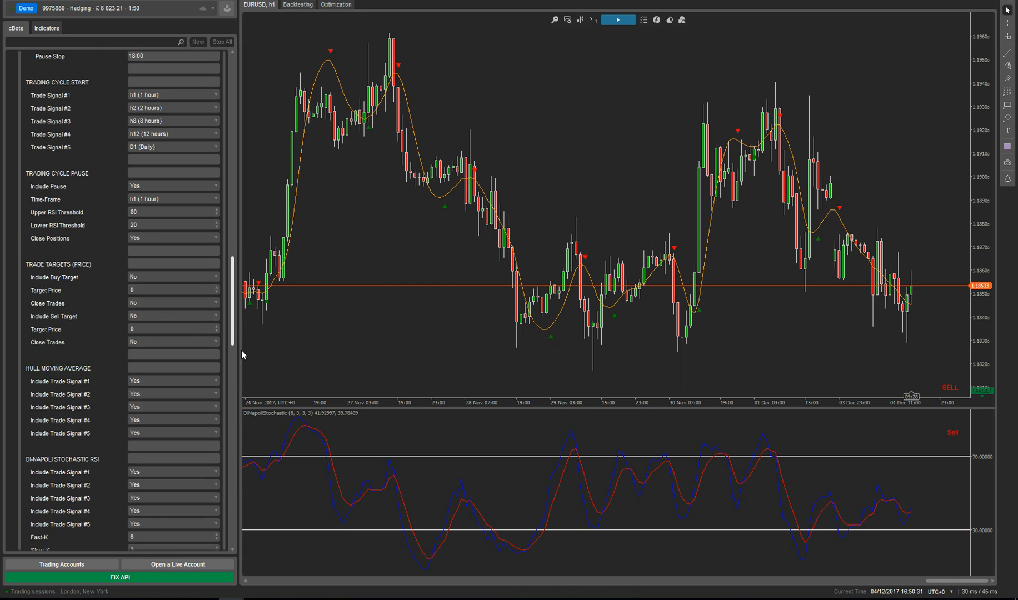
scroll("down", 3)
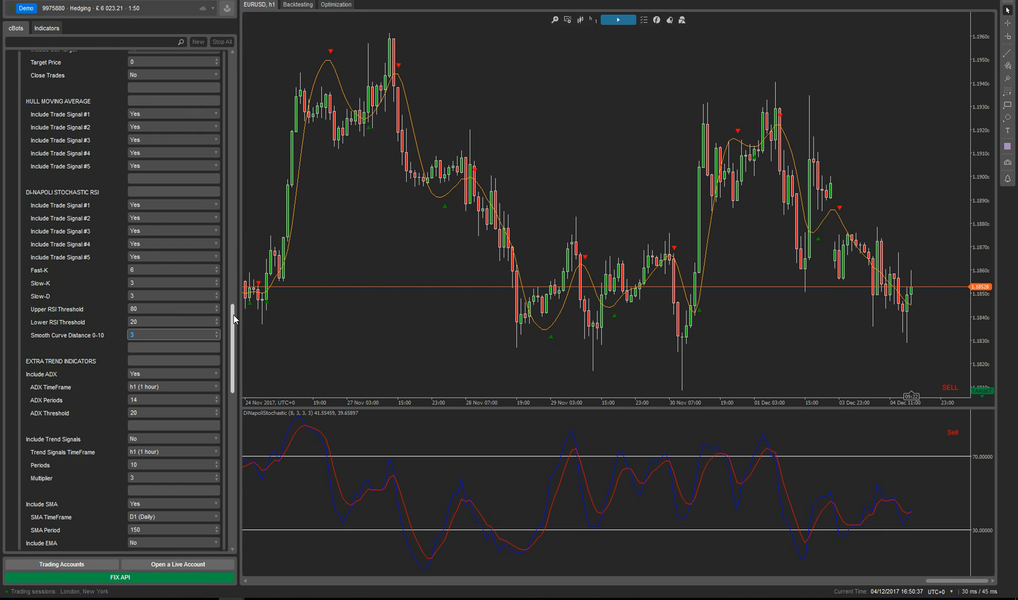
scroll("down", 3)
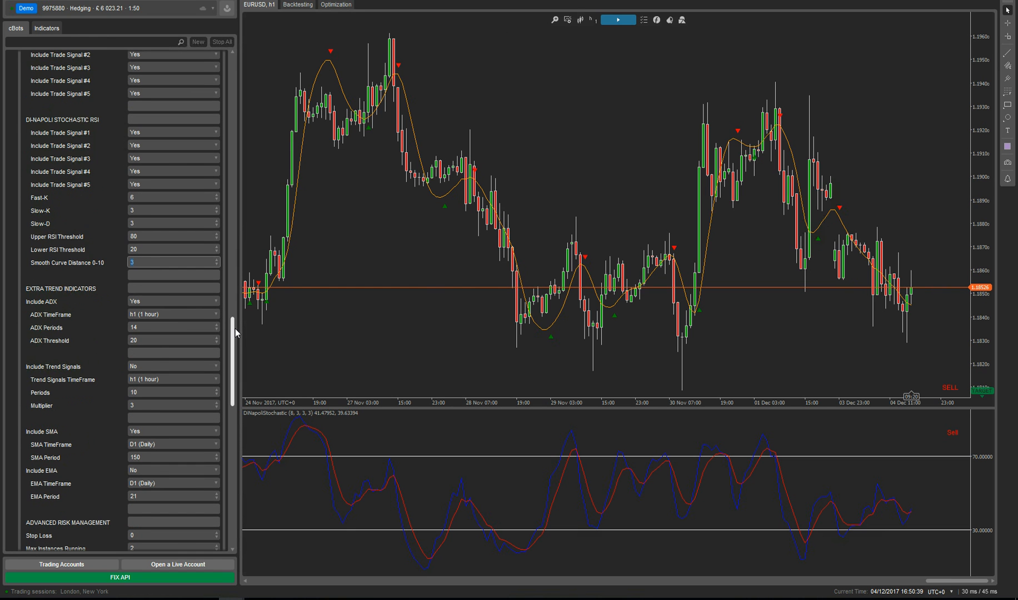
scroll("down", 3)
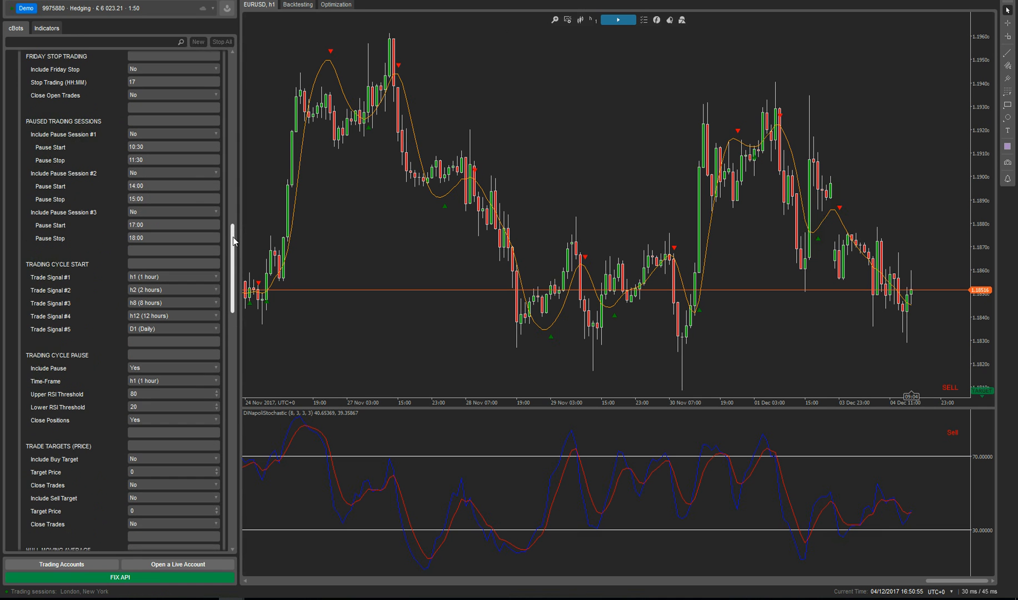
scroll("down", 3)
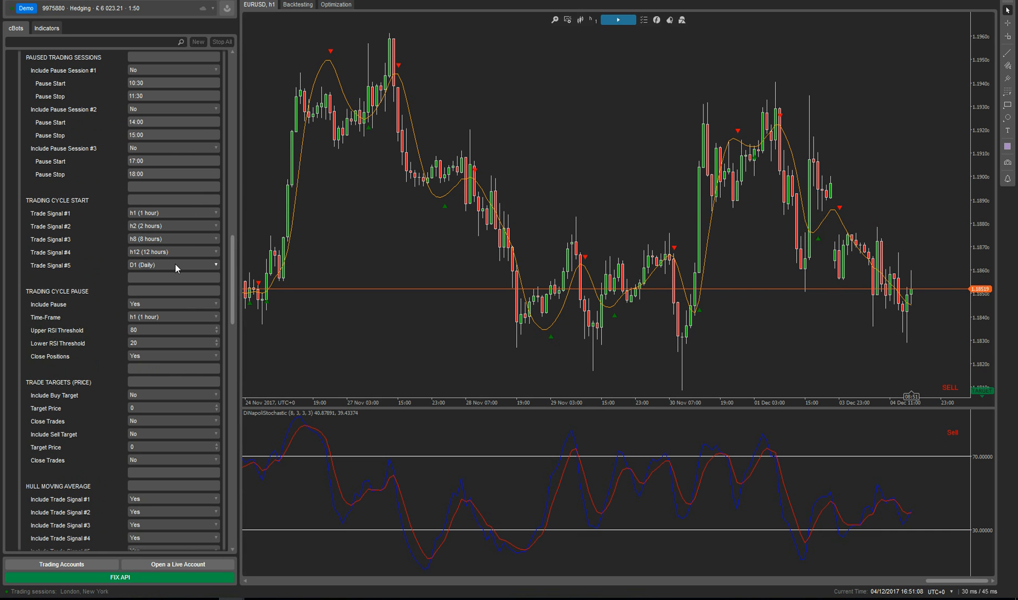
left_click(590, 19)
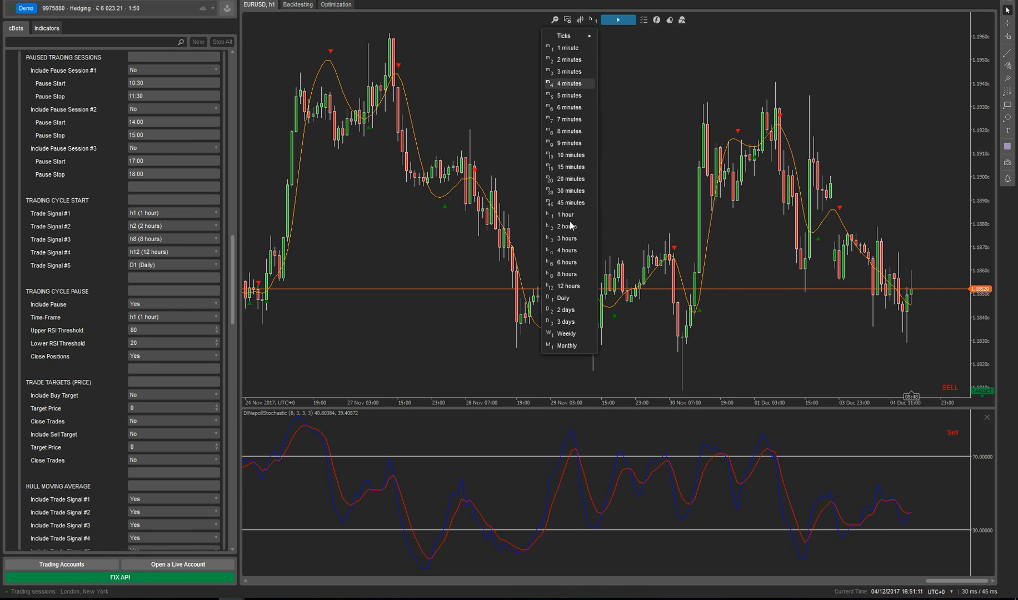
left_click(565, 226)
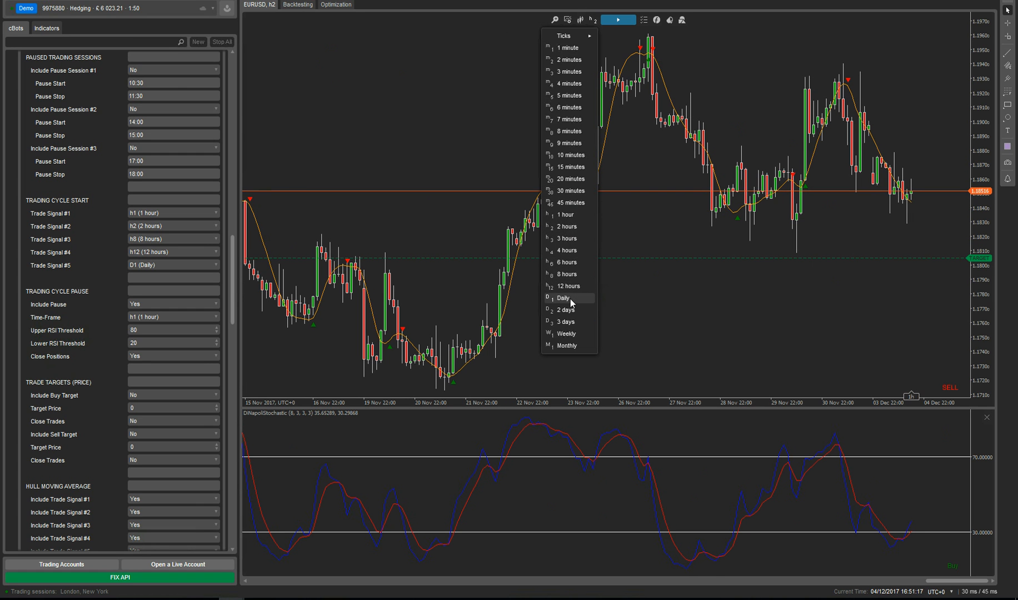
left_click(565, 297)
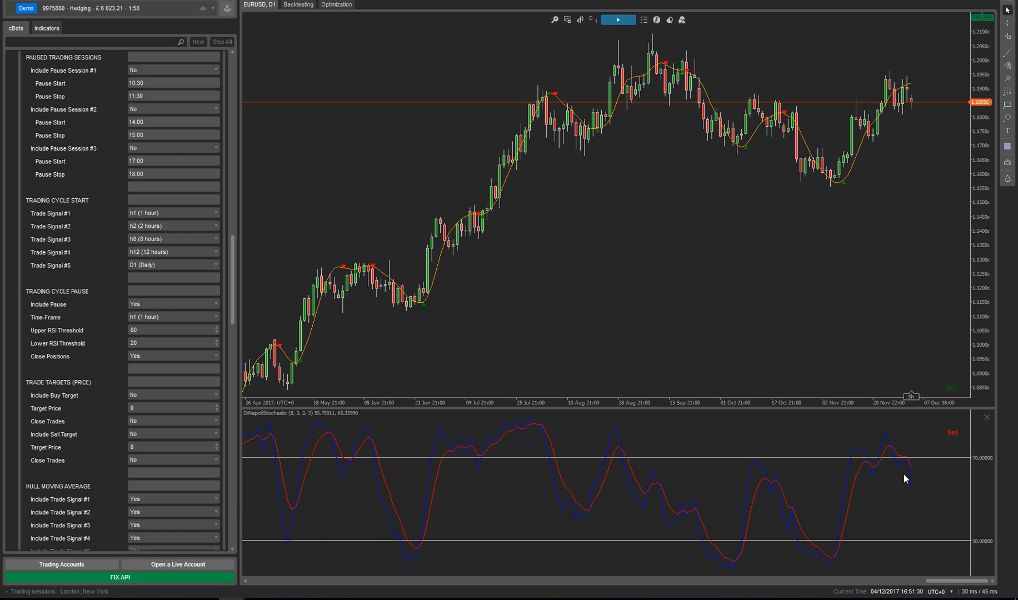
mouse_move(620, 500)
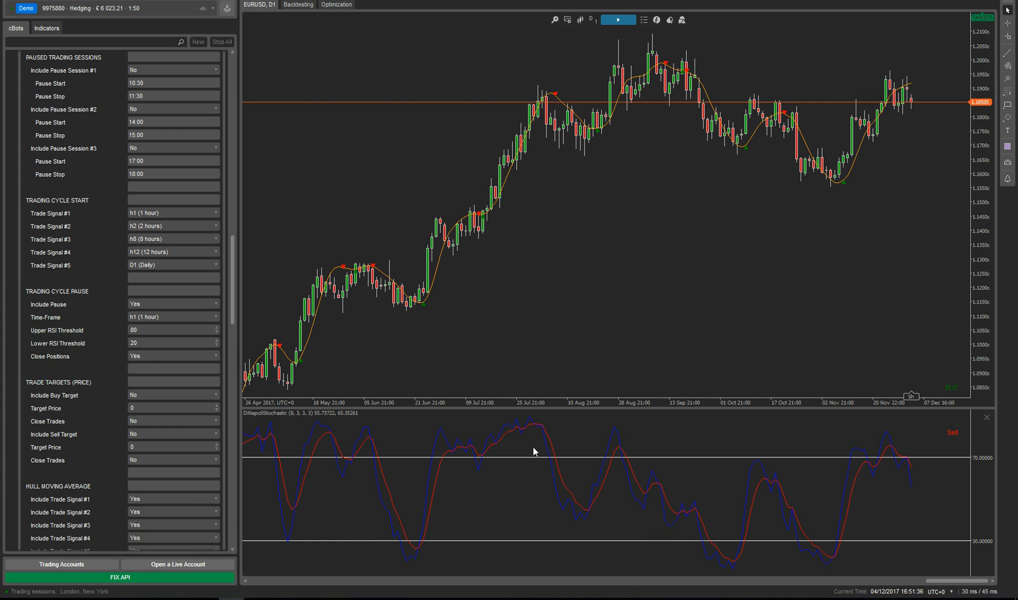
mouse_move(422, 555)
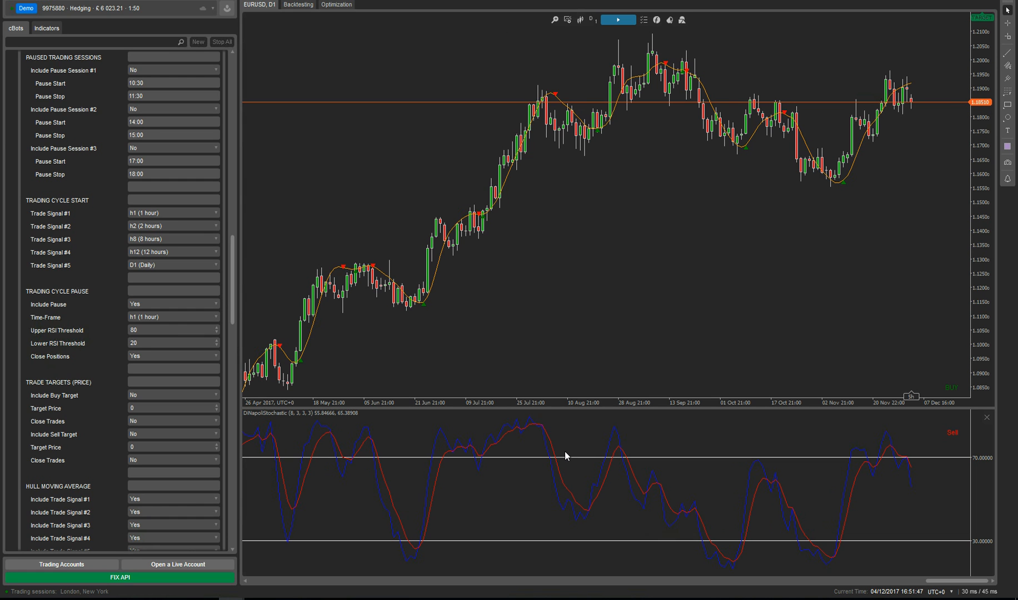
mouse_move(537, 400)
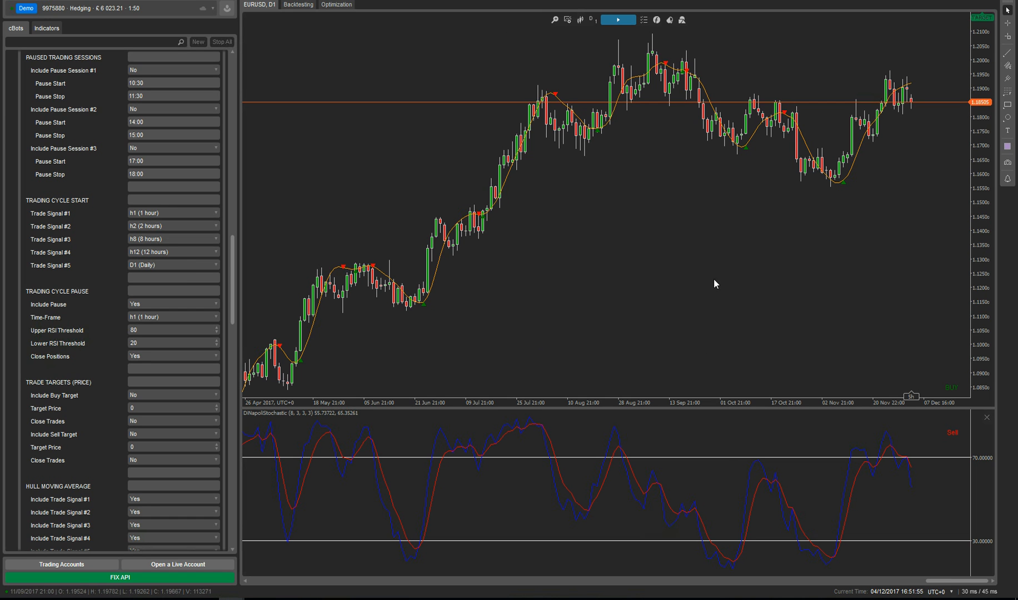
mouse_move(709, 508)
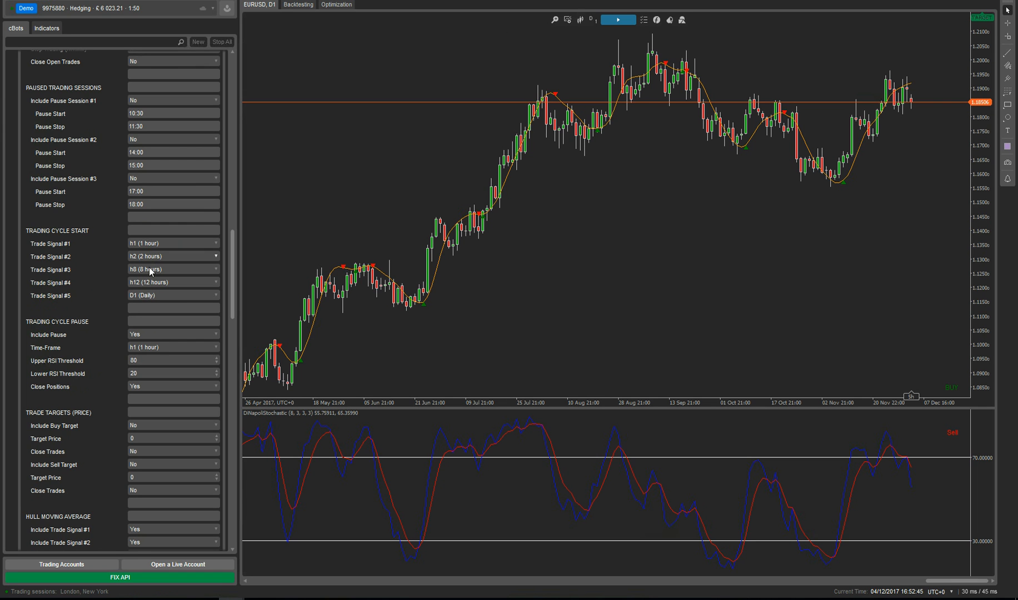
mouse_move(149, 306)
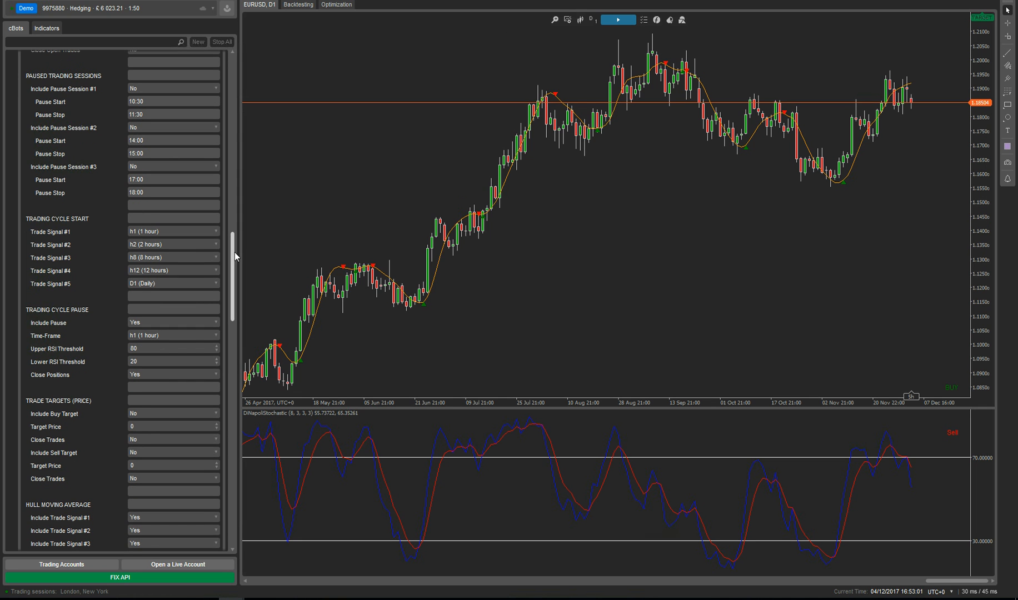
scroll("down", 3)
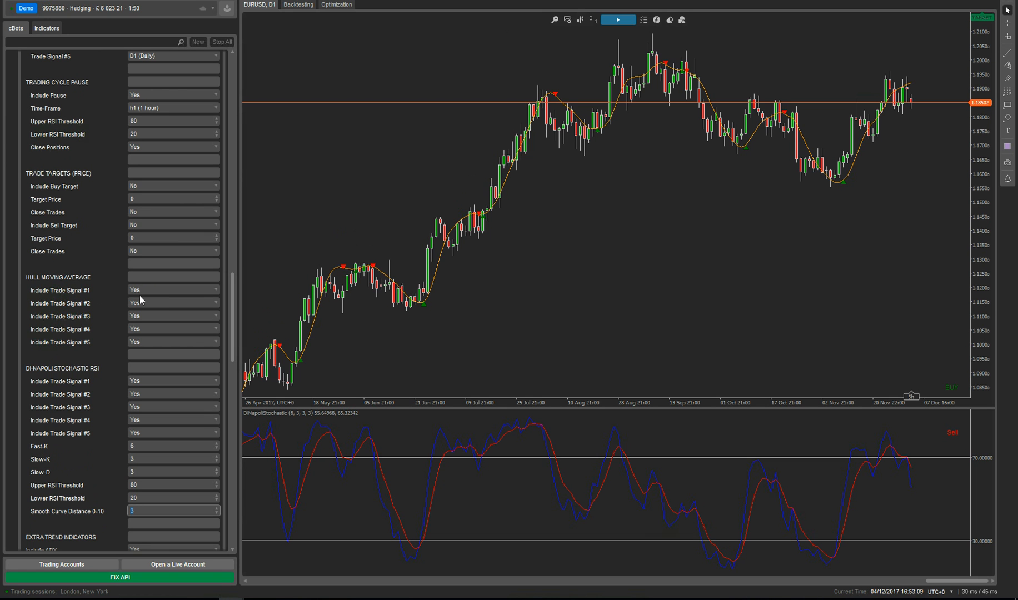
mouse_move(150, 310)
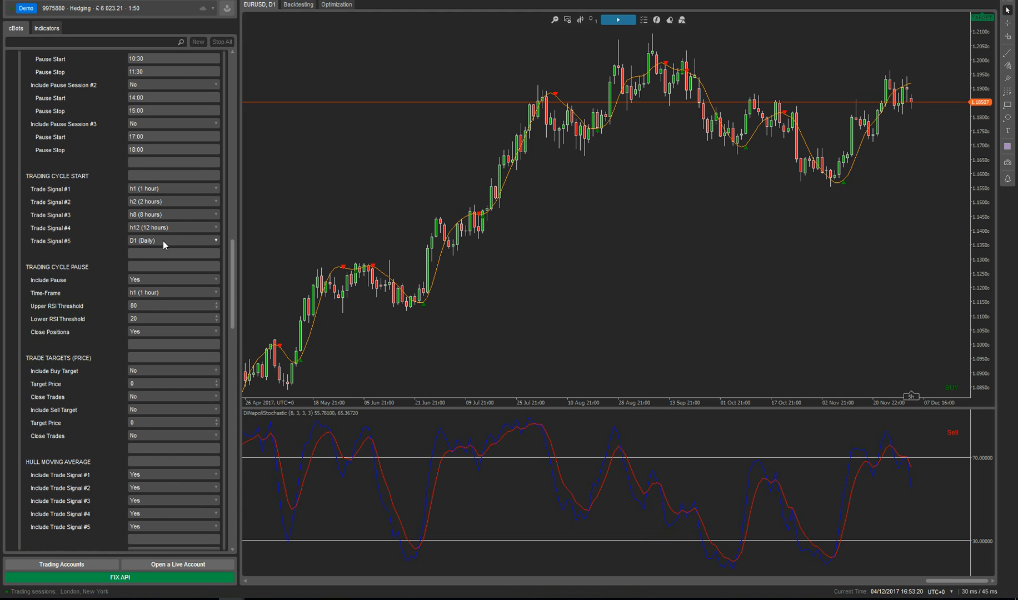
scroll("down", 3)
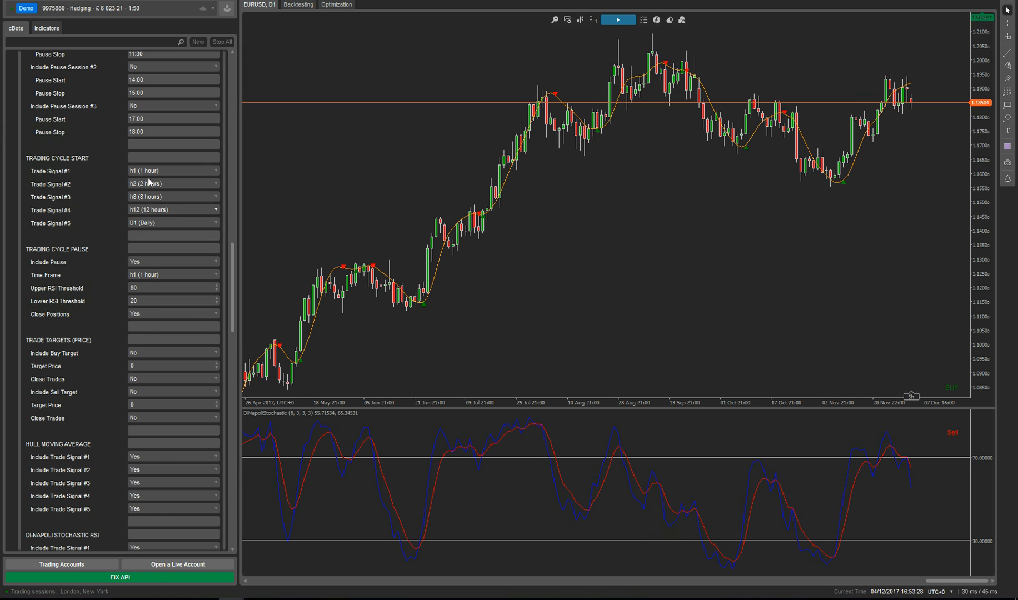
mouse_move(150, 178)
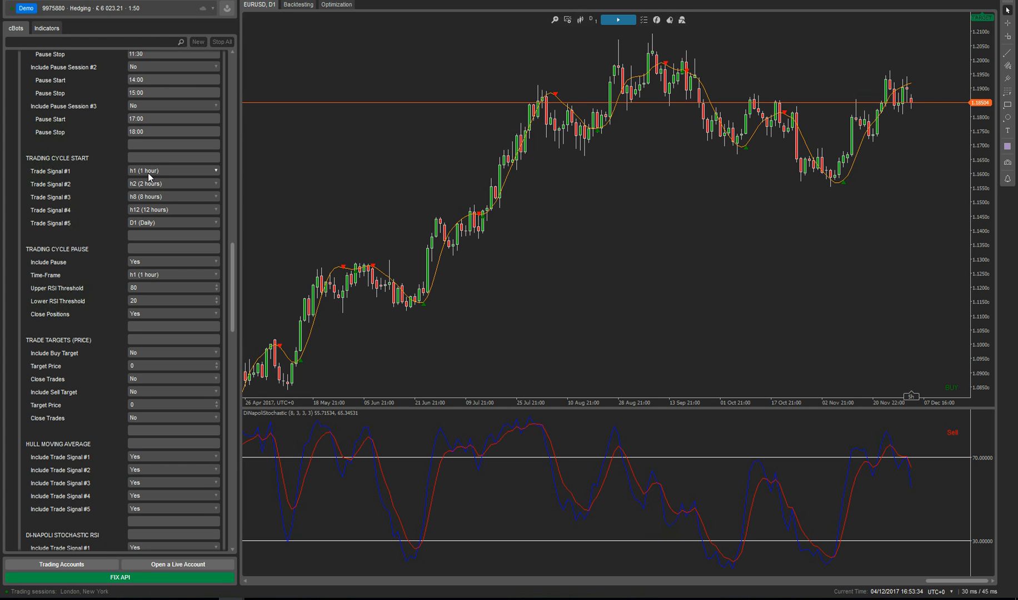
mouse_move(148, 208)
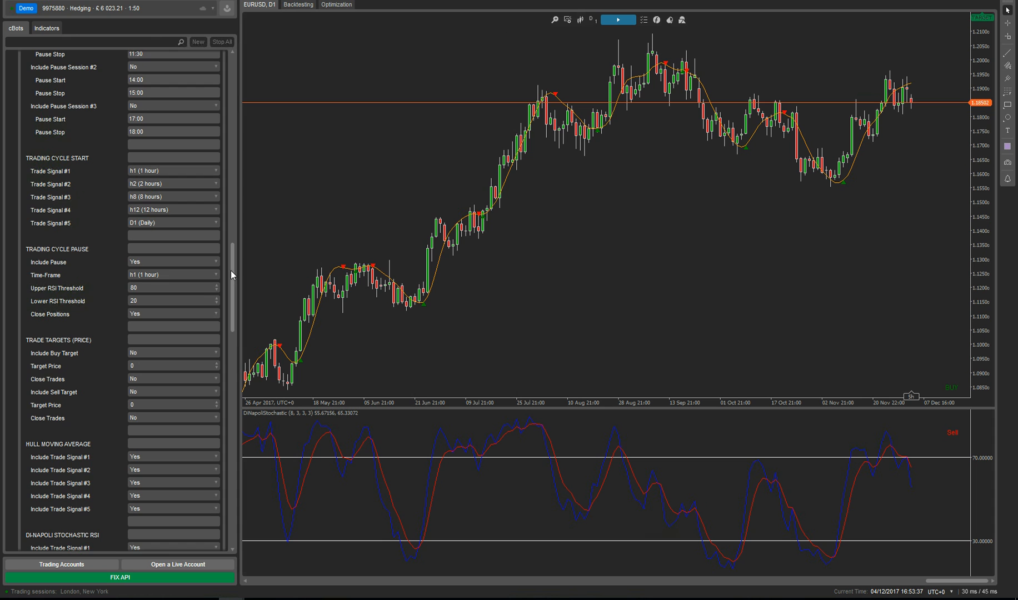
scroll("down", 3)
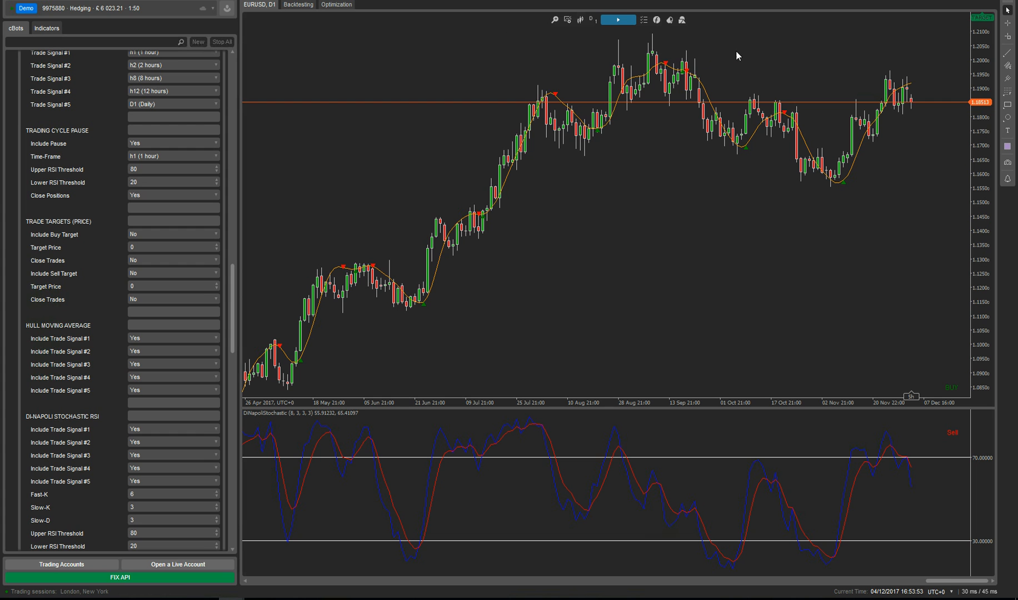
Change the EUR/USD chart timeframe to 8 hours
left_click(591, 20)
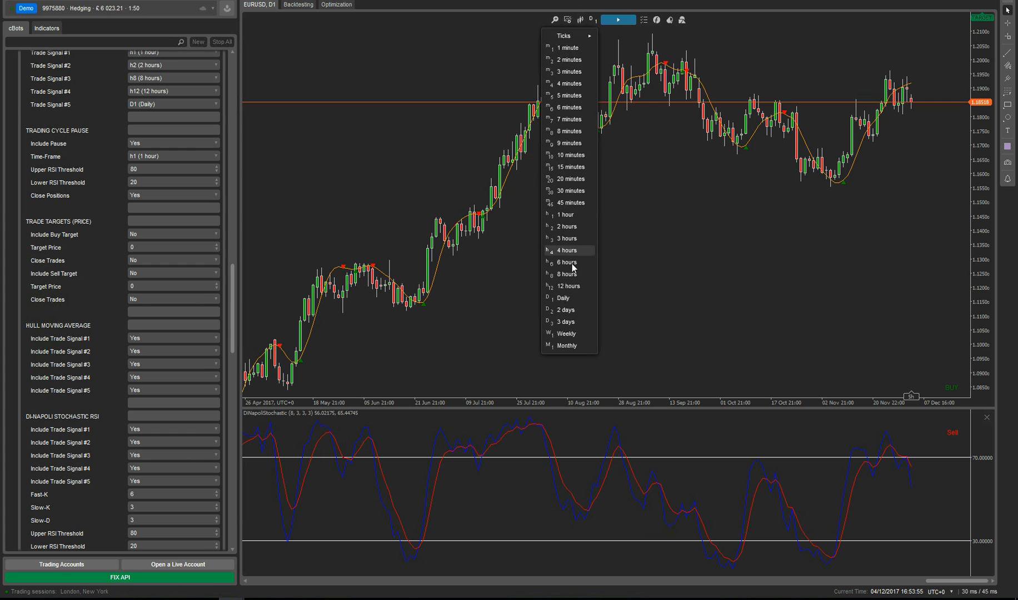
left_click(566, 273)
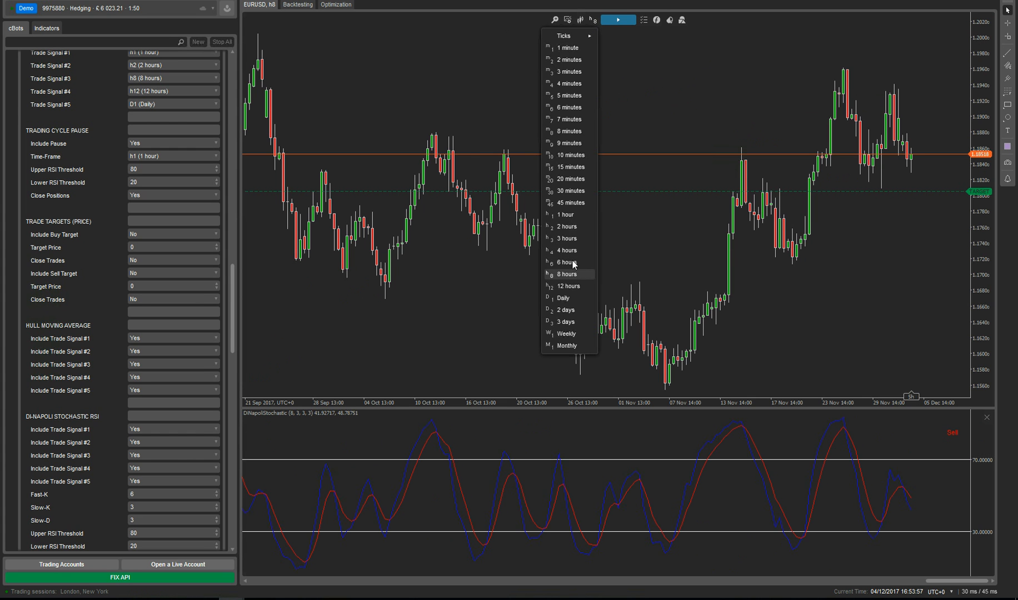
left_click(566, 274)
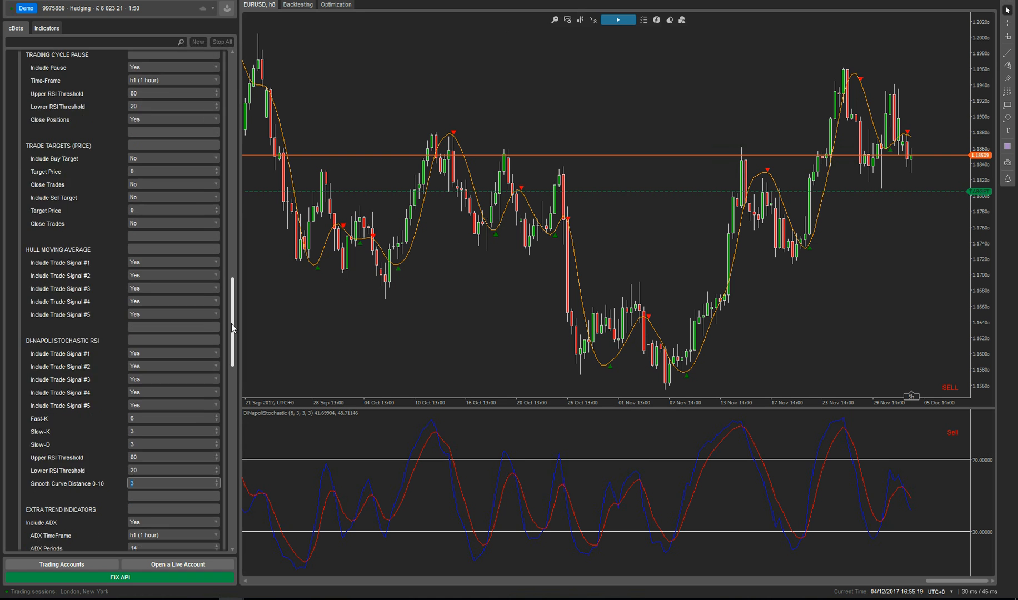
scroll("down", 3)
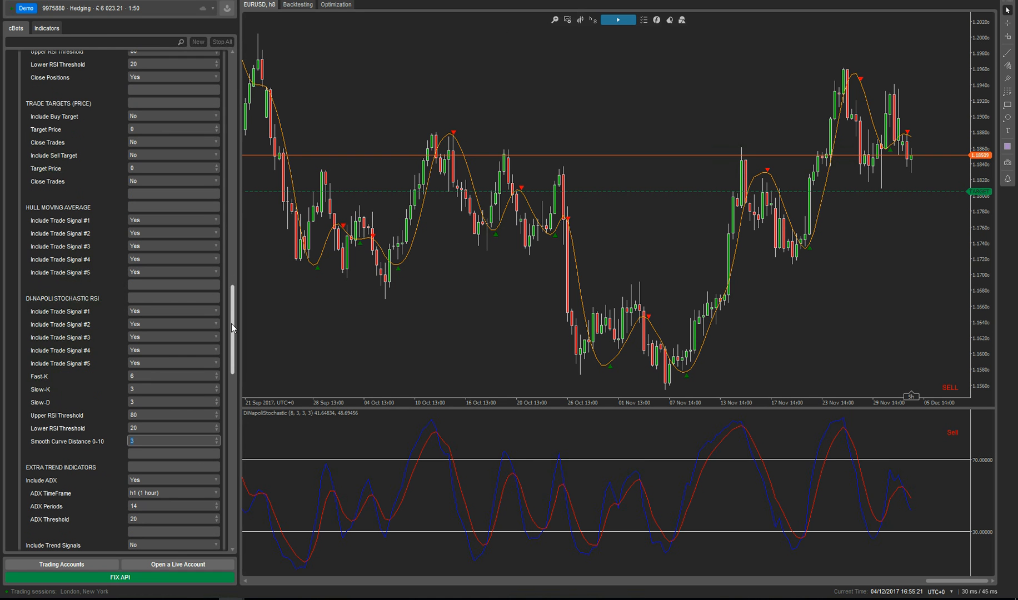
scroll("down", 3)
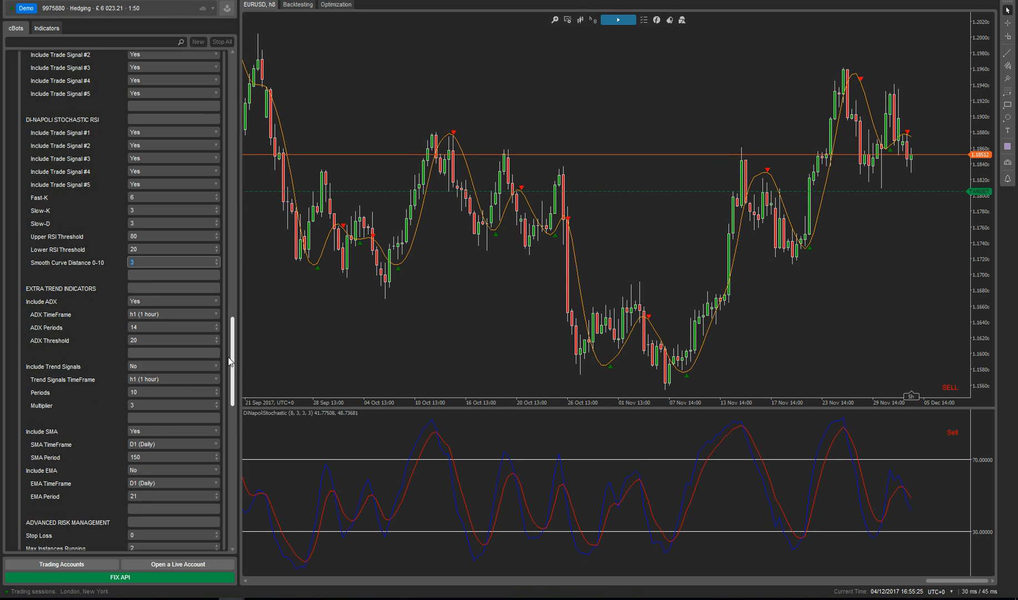
scroll("down", 3)
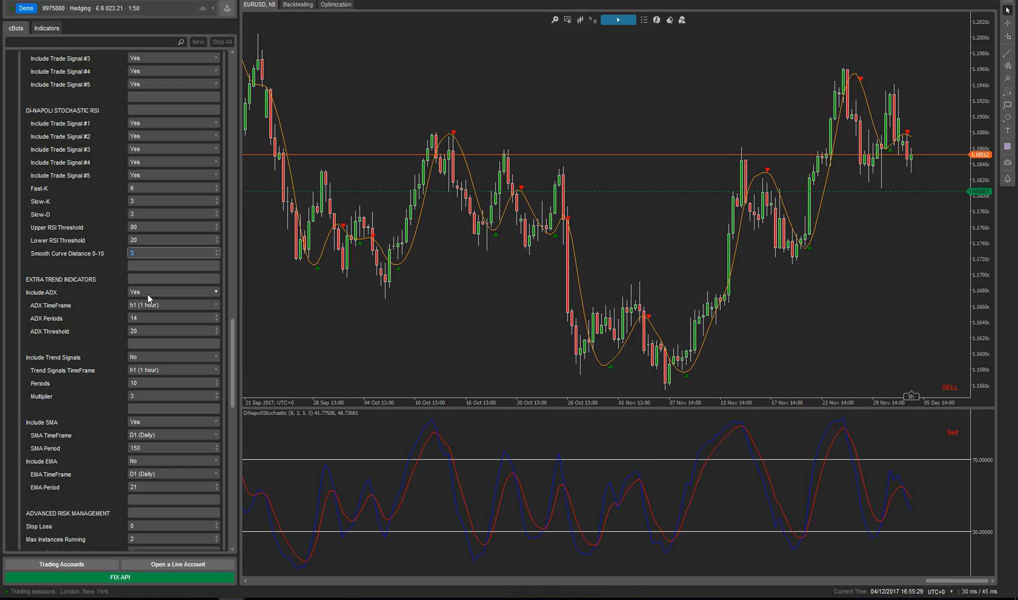
mouse_move(148, 319)
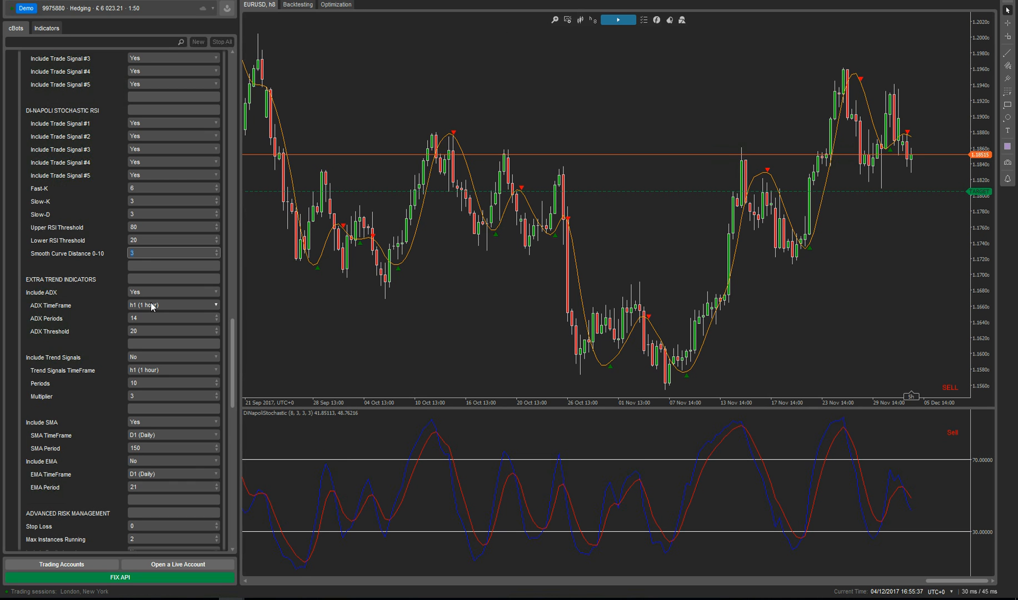
mouse_move(220, 446)
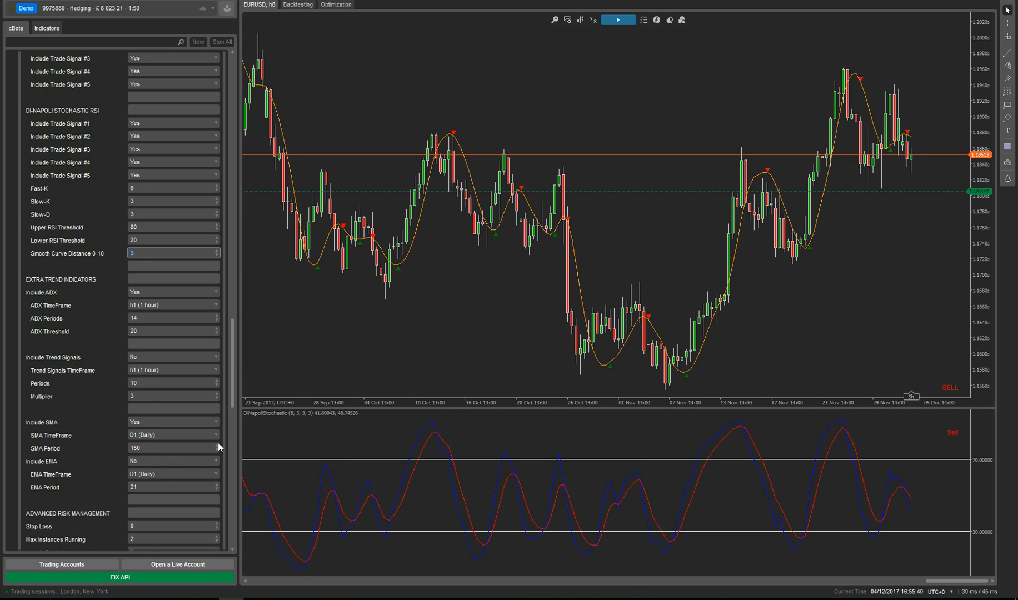